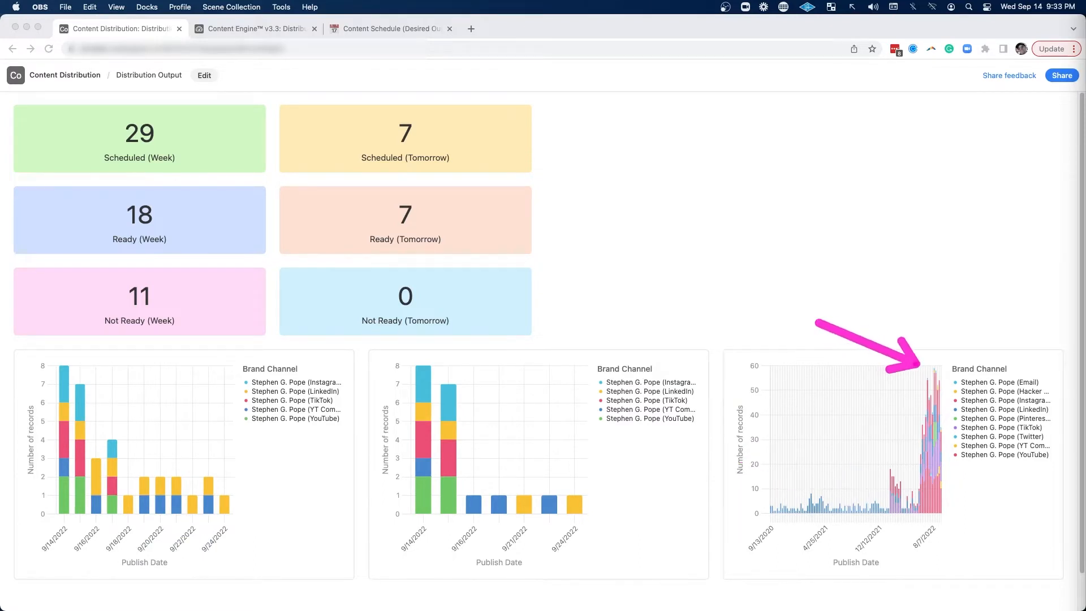
Step: Switch to the Content Engine v3.3 base showing All Content's 1,714 records
{"action": "left_click", "coordinate": [255, 29]}
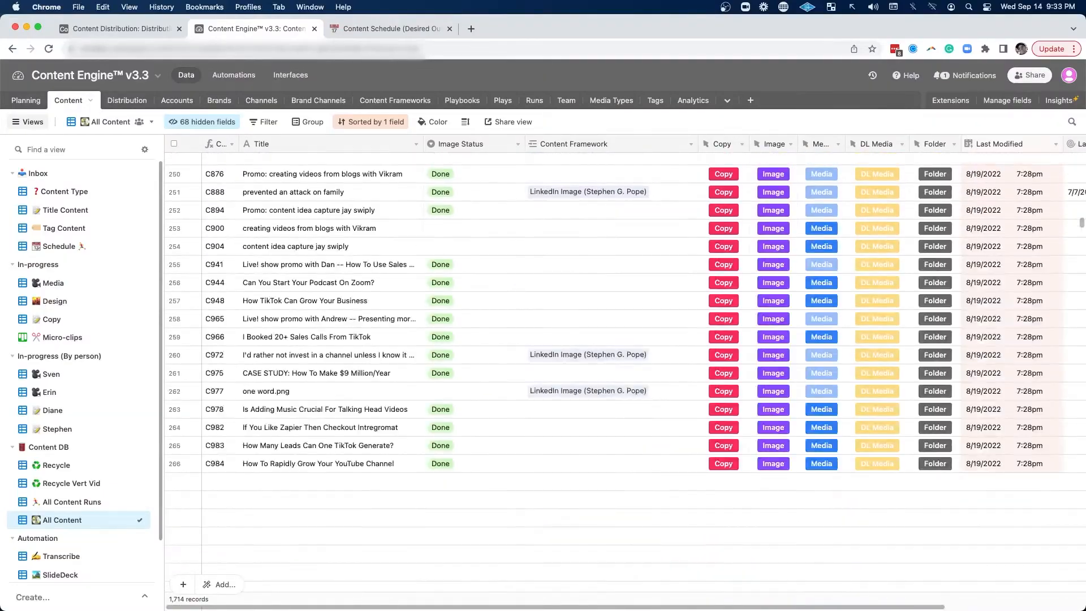
Step: Show the Distribution table's Today view with 7 records grouped by brand channel
{"action": "scroll", "scroll_direction": "down", "scroll_amount": 3}
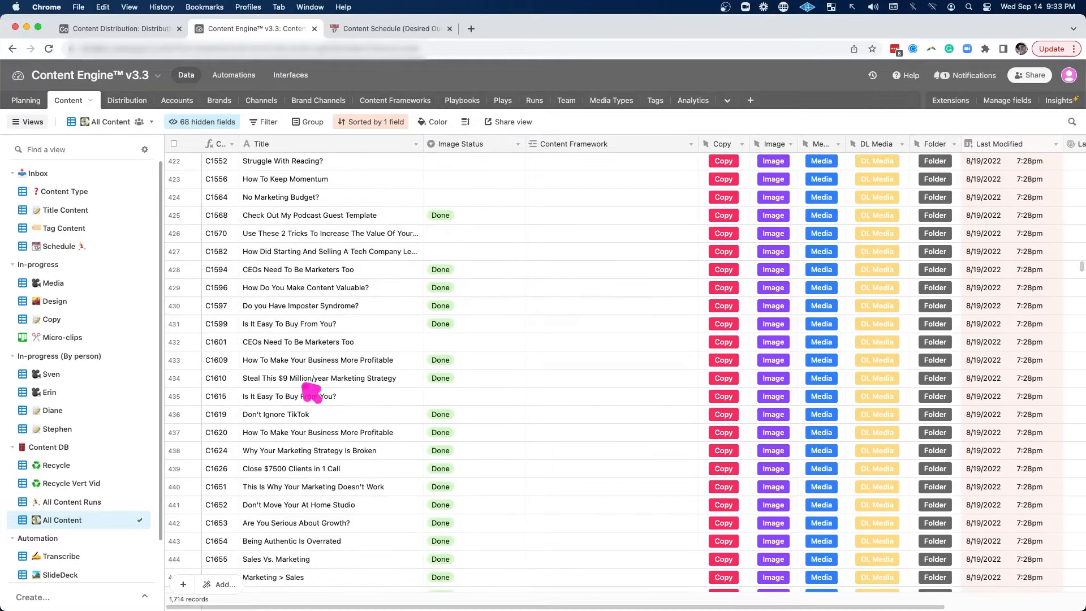
{"action": "left_click", "coordinate": [126, 101]}
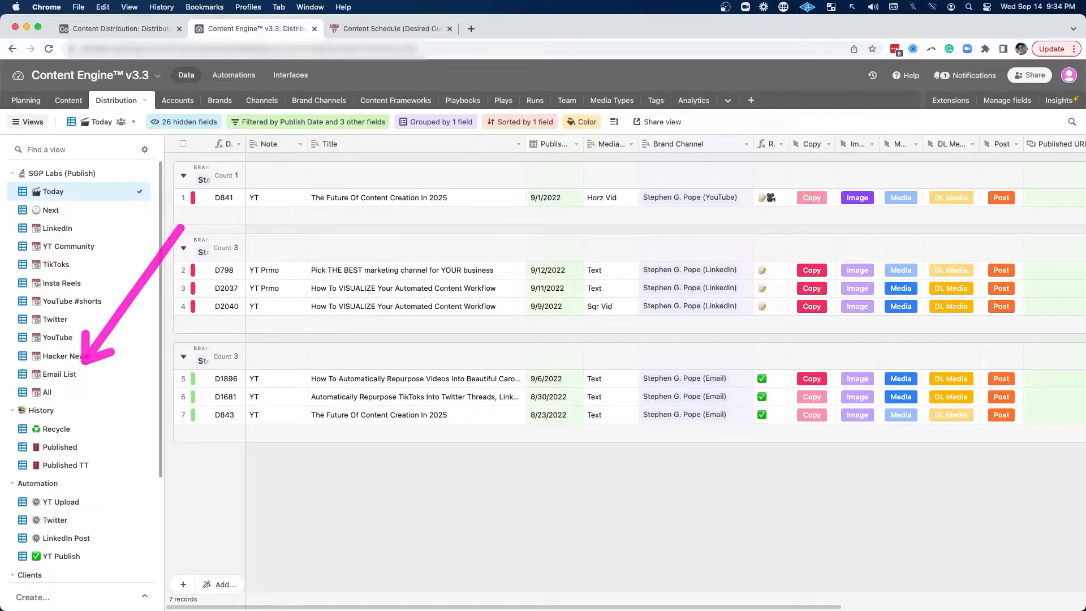
Step: Show the in-progress Media view listing 11 records with video editors and media status
{"action": "left_click", "coordinate": [50, 283]}
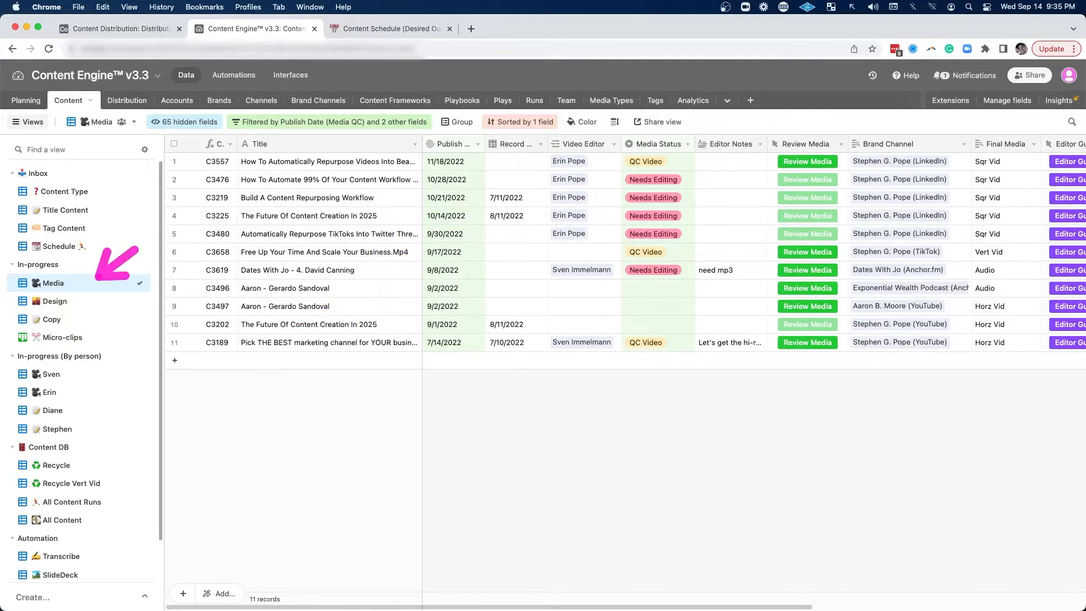
Step: View the Notion Content Schedule page with daily post targets totaling 55
{"action": "left_click", "coordinate": [388, 28]}
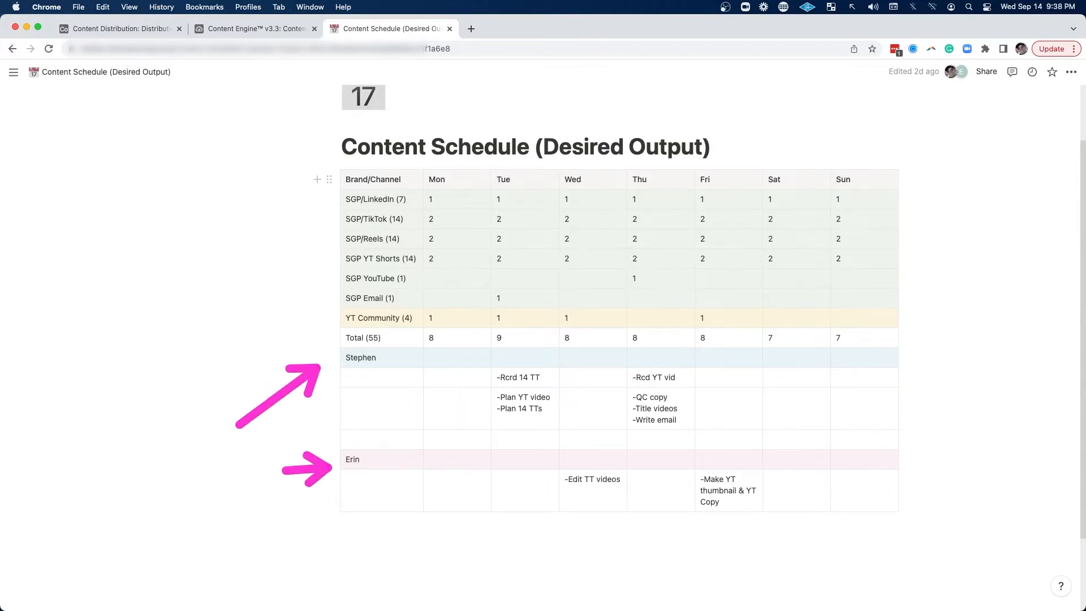
Step: Flip between the distribution dashboard and Notion schedule, ending on the Content Engine Media view
{"action": "left_click", "coordinate": [117, 28]}
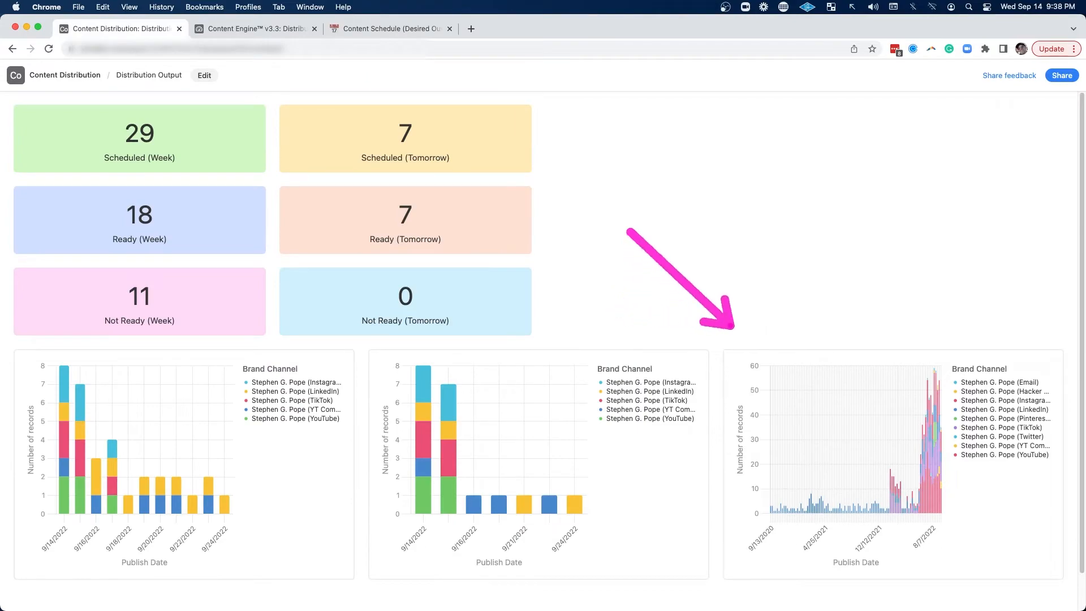
{"action": "left_click", "coordinate": [388, 28]}
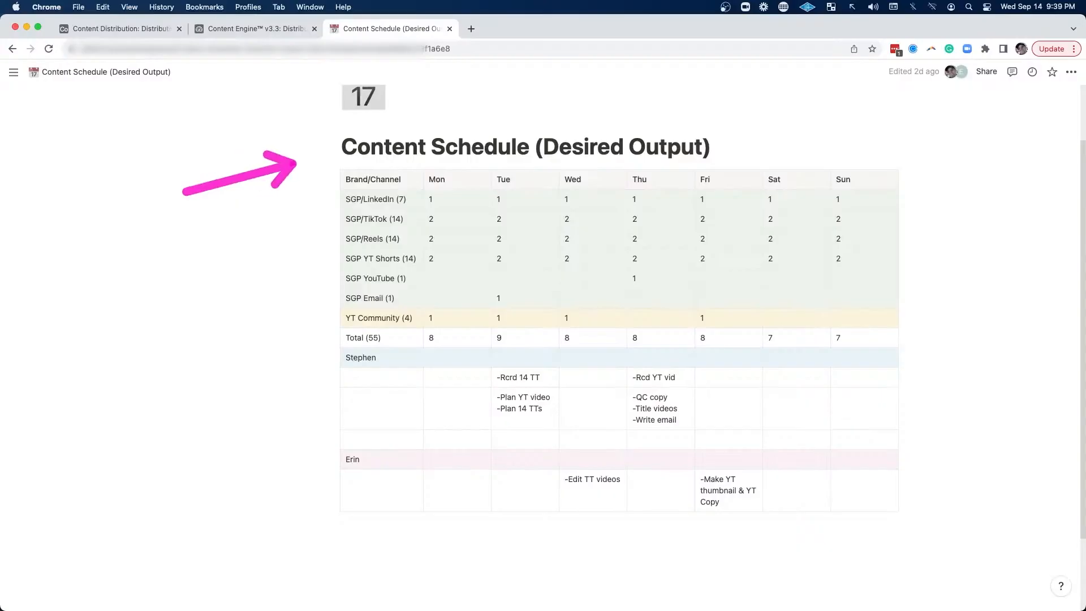
{"action": "left_click", "coordinate": [118, 29]}
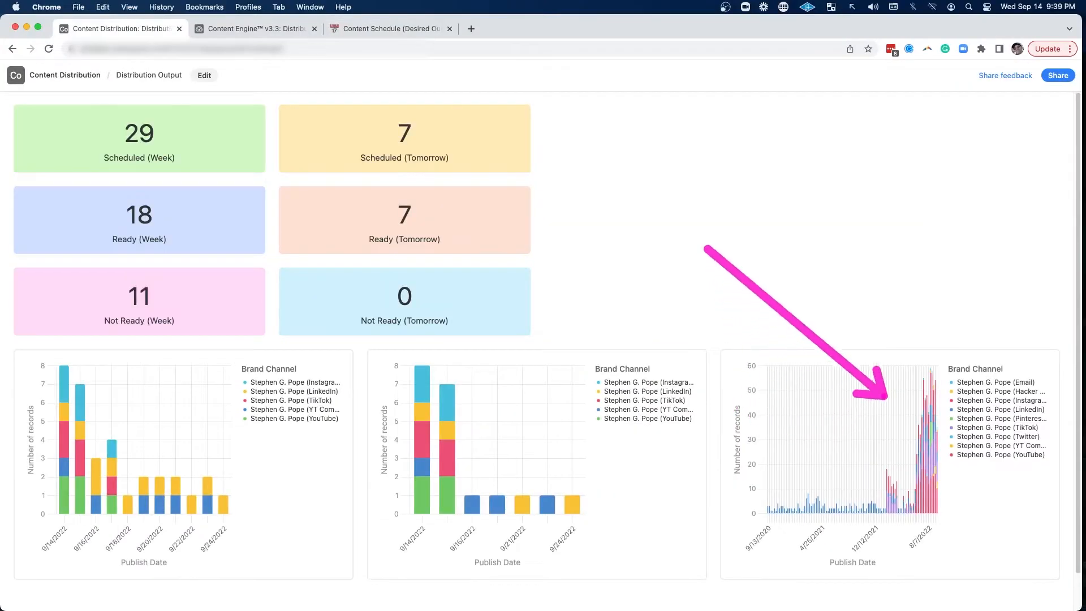
{"action": "left_click", "coordinate": [255, 29]}
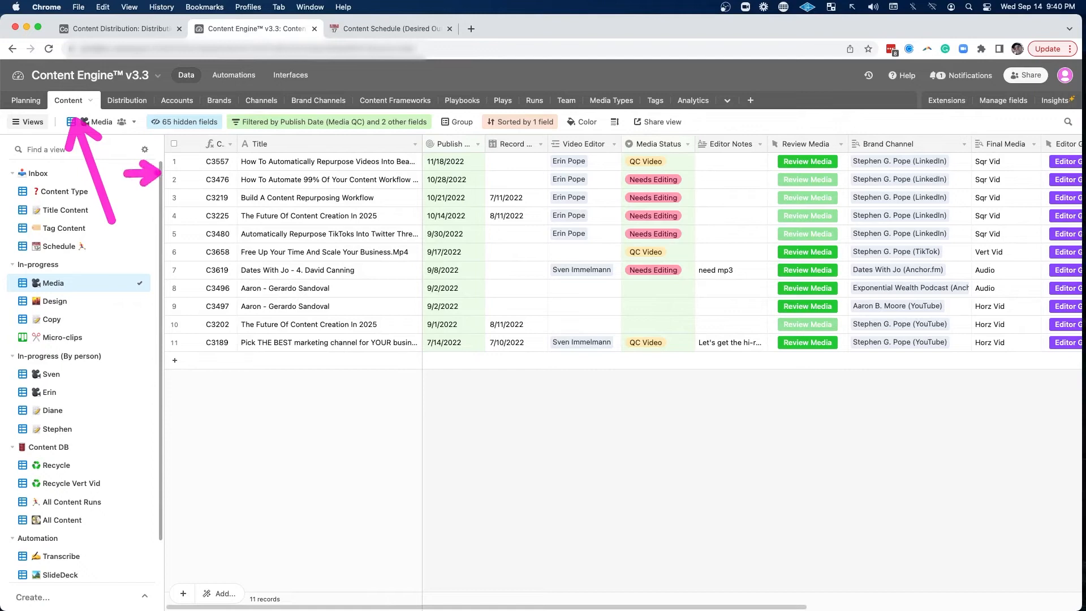
Step: Glance at the Distribution Today view, then show the scheduled, ready and not-ready counts dashboard
{"action": "left_click", "coordinate": [127, 99]}
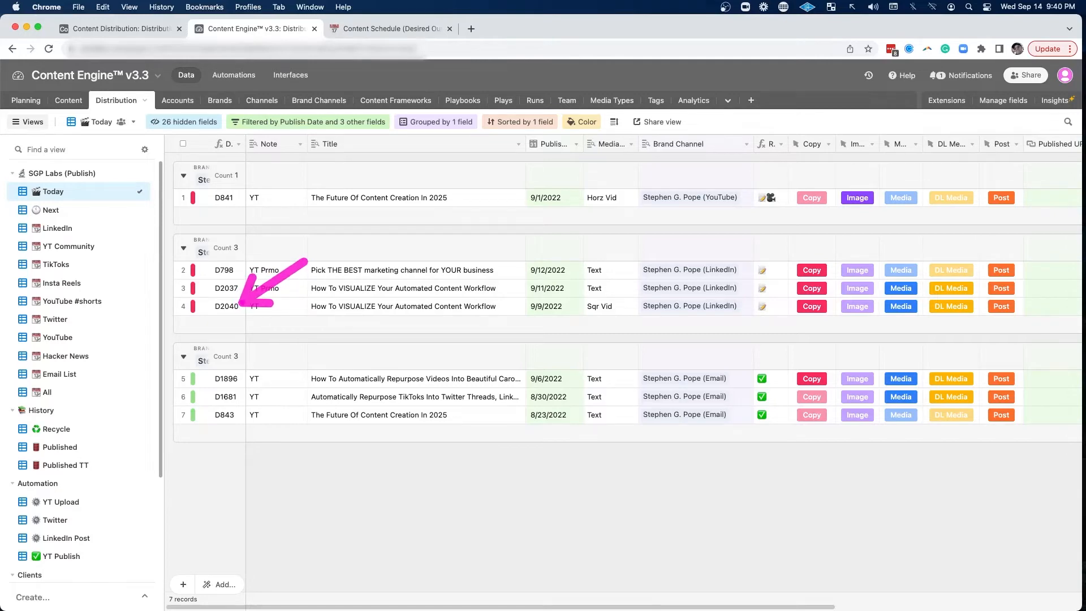
{"action": "left_click", "coordinate": [118, 28]}
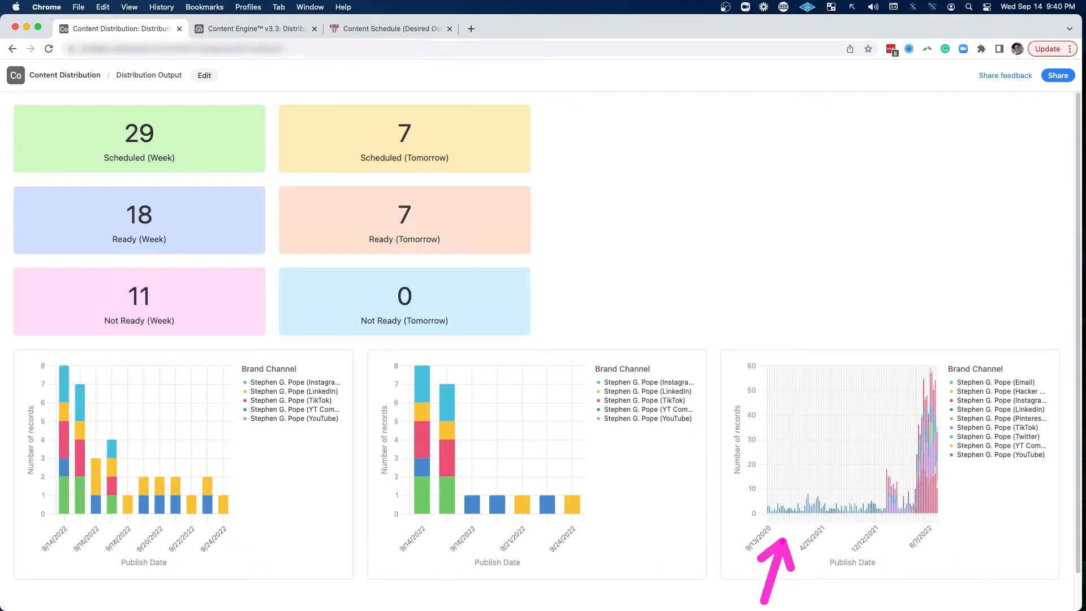
{"action": "mouse_move", "coordinate": [849, 464]}
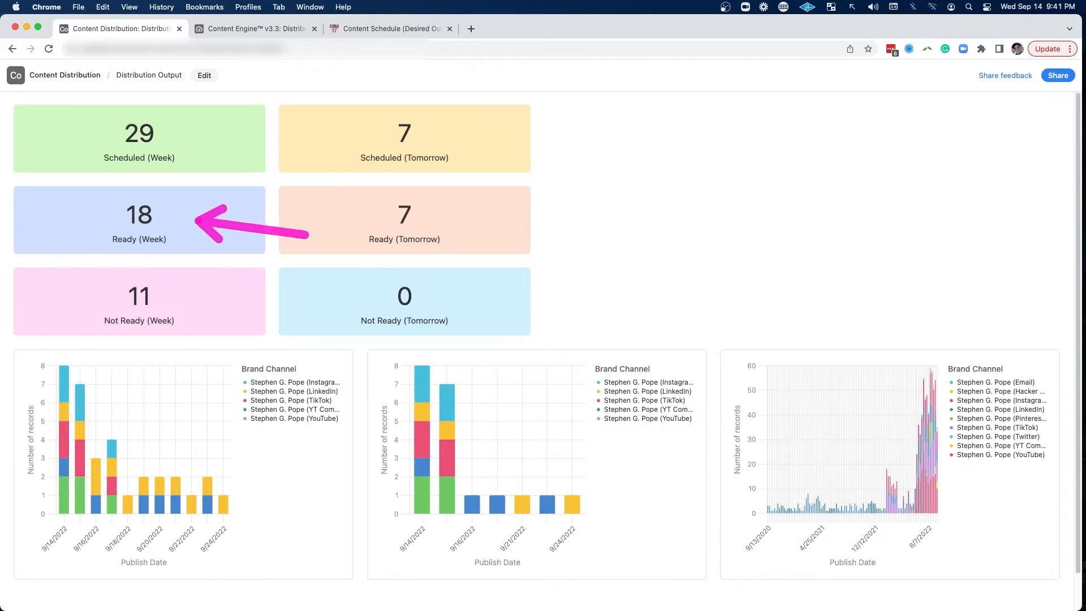
{"action": "left_click", "coordinate": [255, 28]}
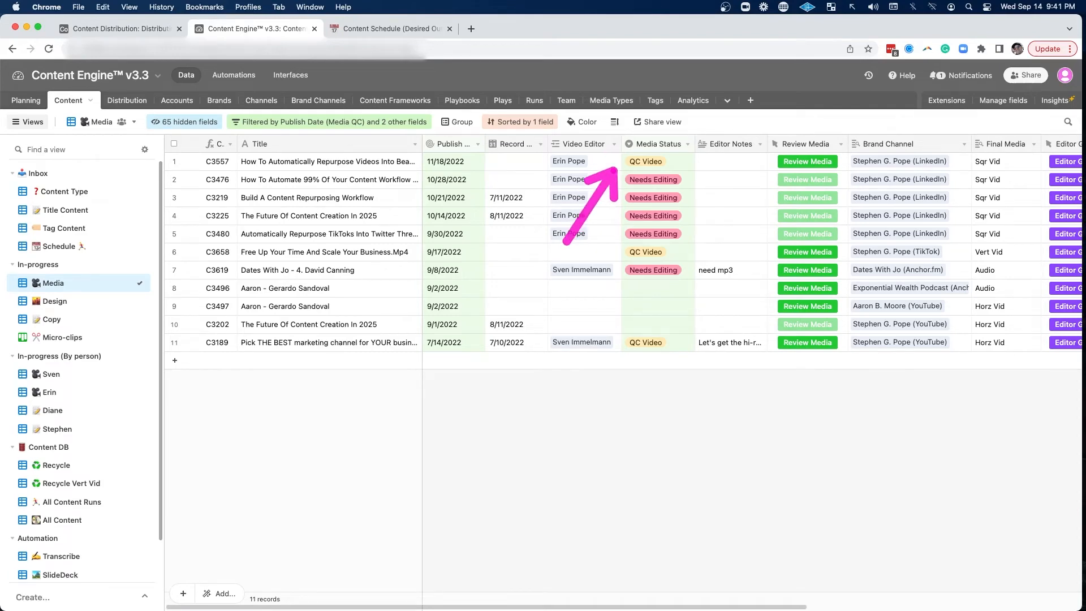
{"action": "left_click", "coordinate": [49, 319]}
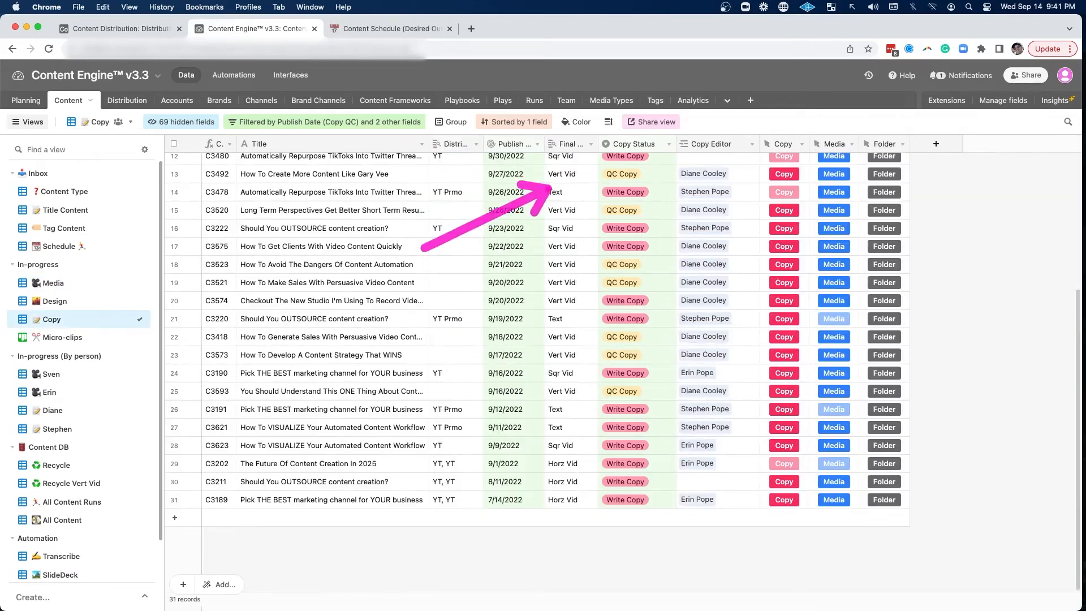
{"action": "left_click", "coordinate": [121, 28]}
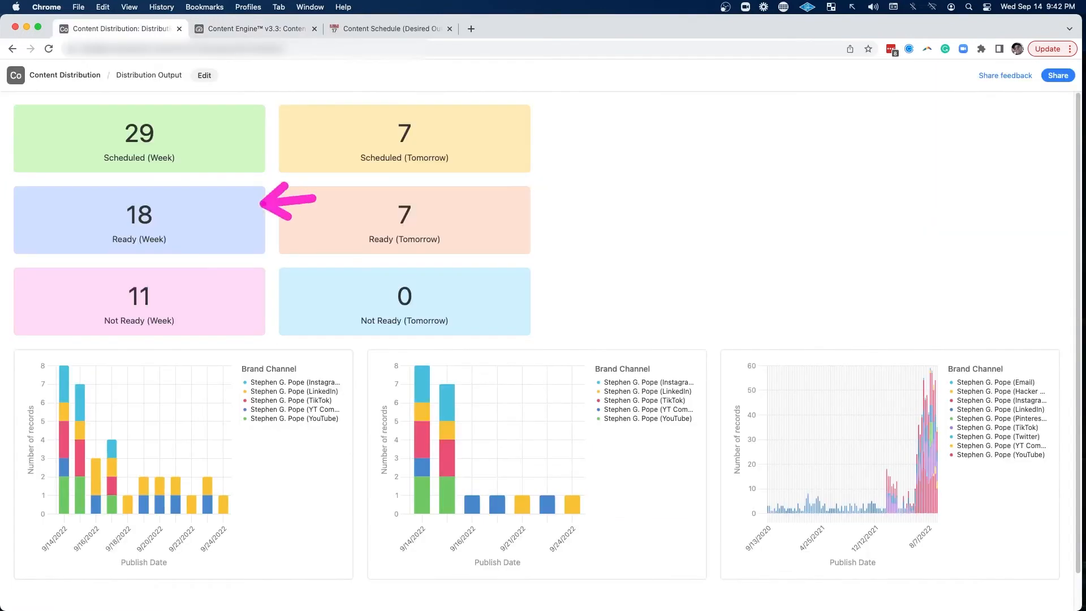